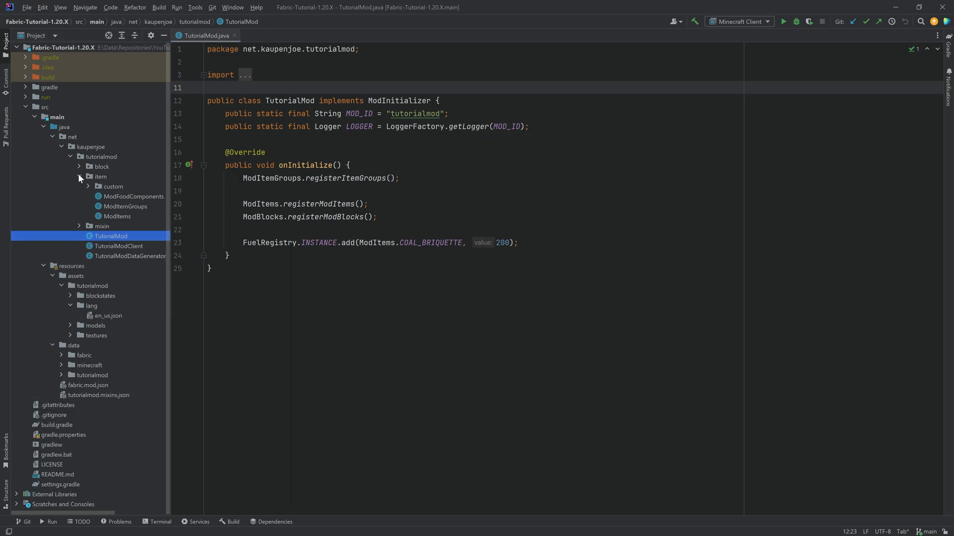
Step: Open MetalDetectorItem from the item/custom package in the editor
{"action": "double_click", "coordinate": [137, 195]}
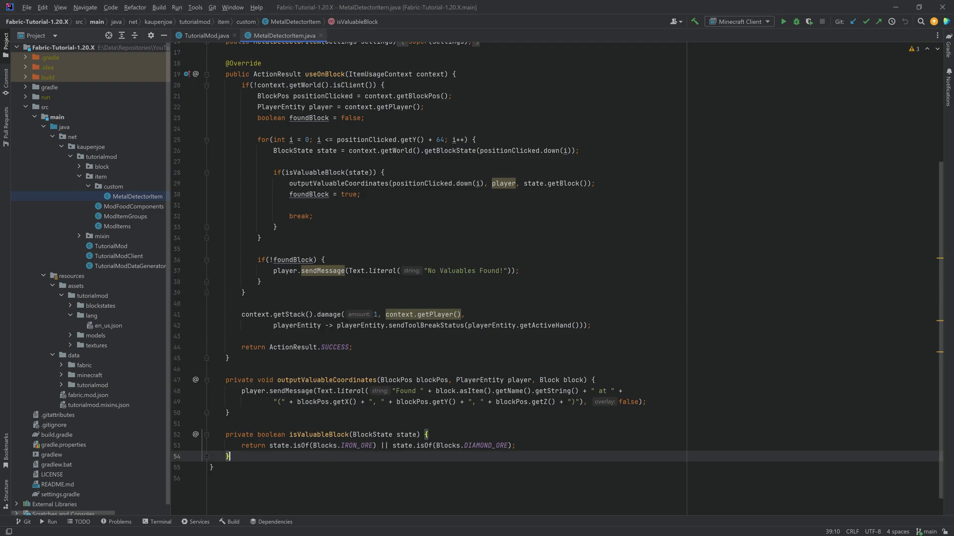
Step: Below isValuableBlock, add an appendTooltip override that adds a Text.translatable tooltip
{"action": "left_click", "coordinate": [229, 358]}
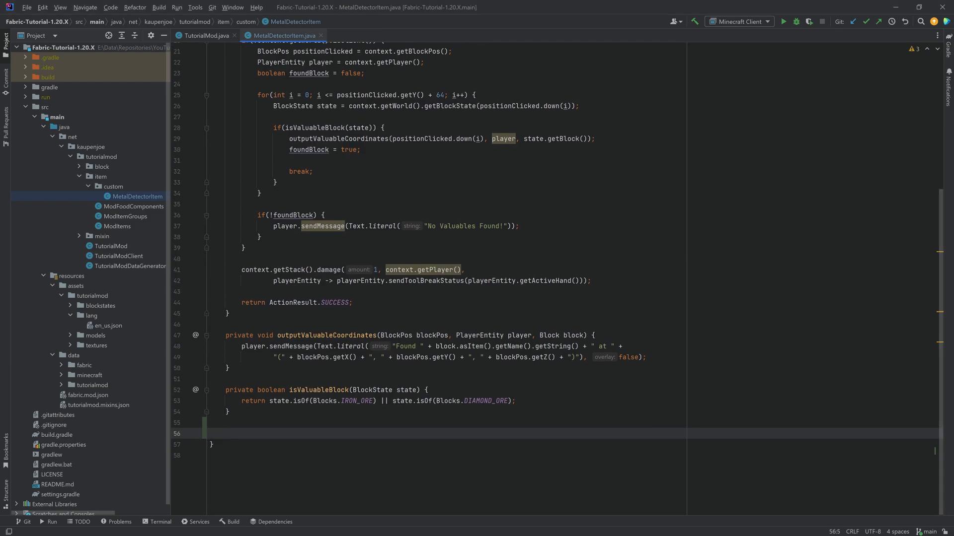
{"action": "type", "text": "appen"}
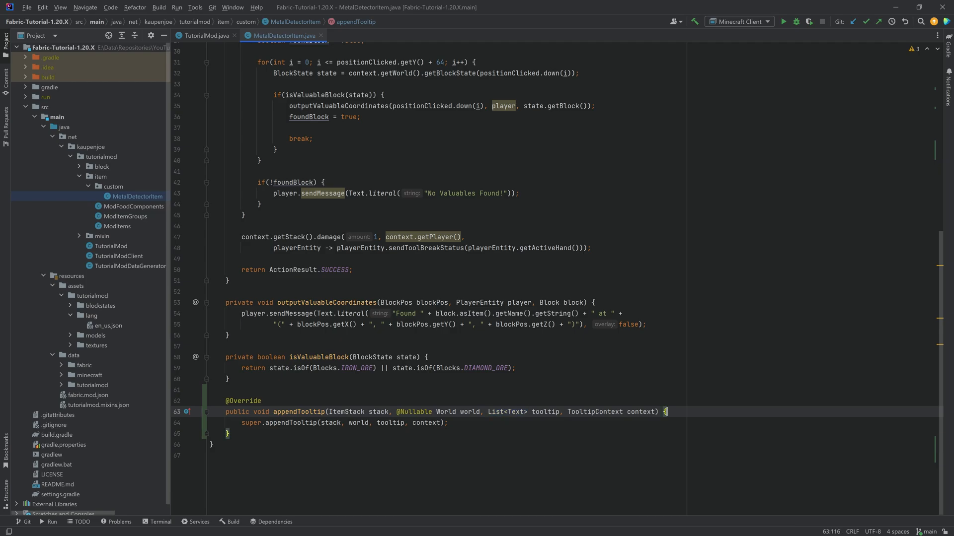
{"action": "type", "text": "tooltip.add();"}
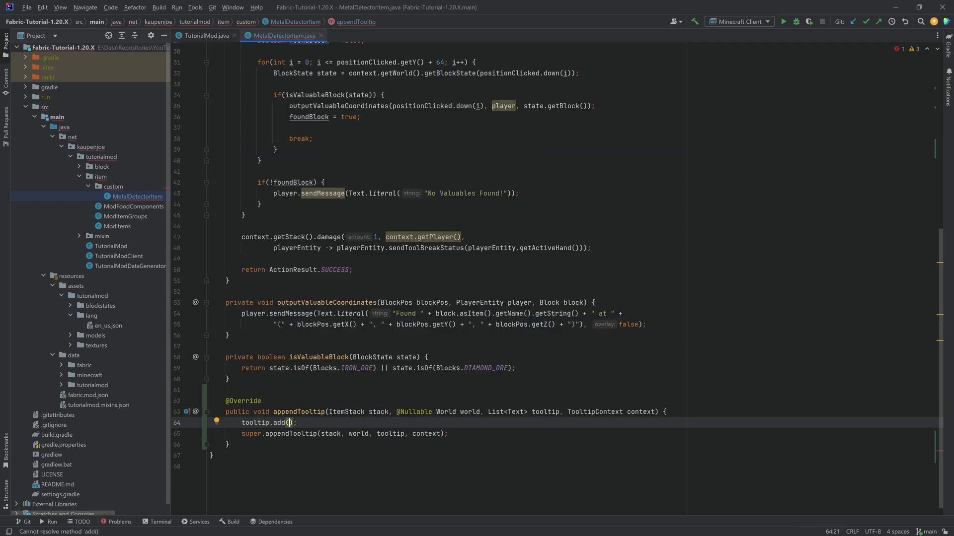
{"action": "type", "text": "Text.translatable(\""}
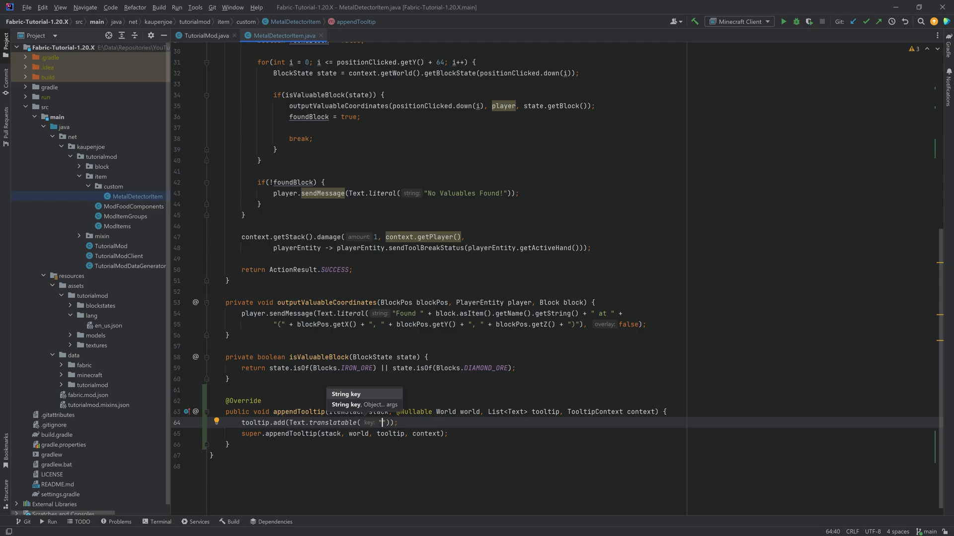
Step: Use the translation key tooltip.tutorialmod.metal_detector.tooltip, adding it to en_us.json
{"action": "left_click", "coordinate": [108, 325]}
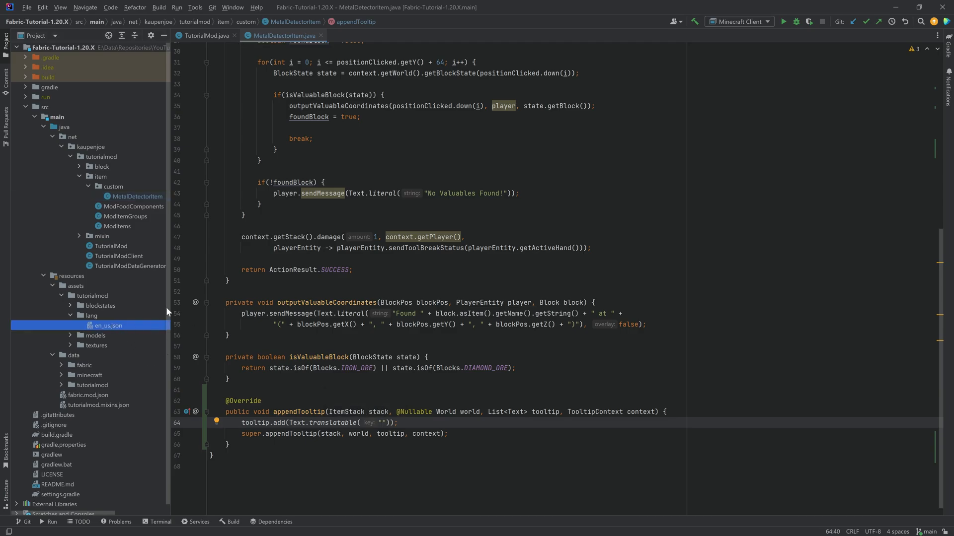
{"action": "left_click", "coordinate": [381, 422]}
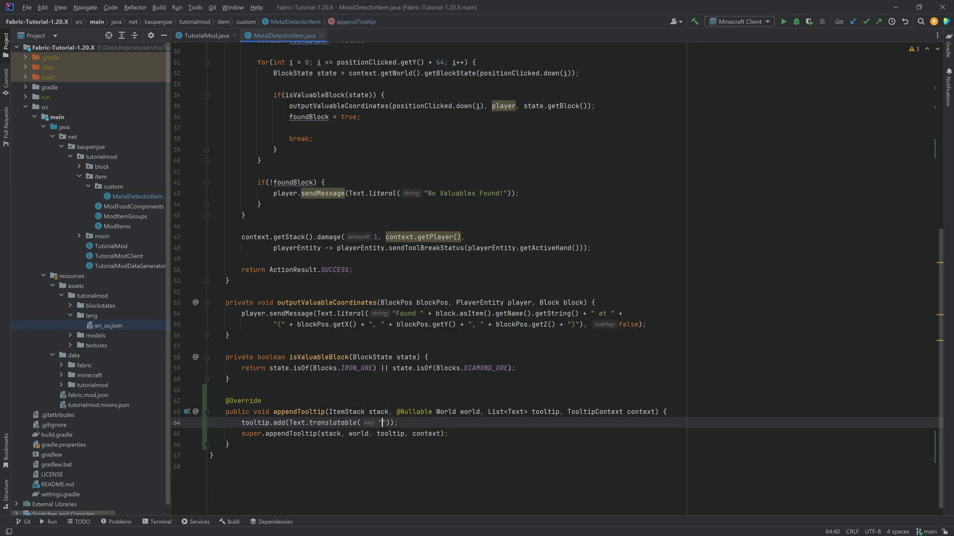
{"action": "type", "text": "tooltip."}
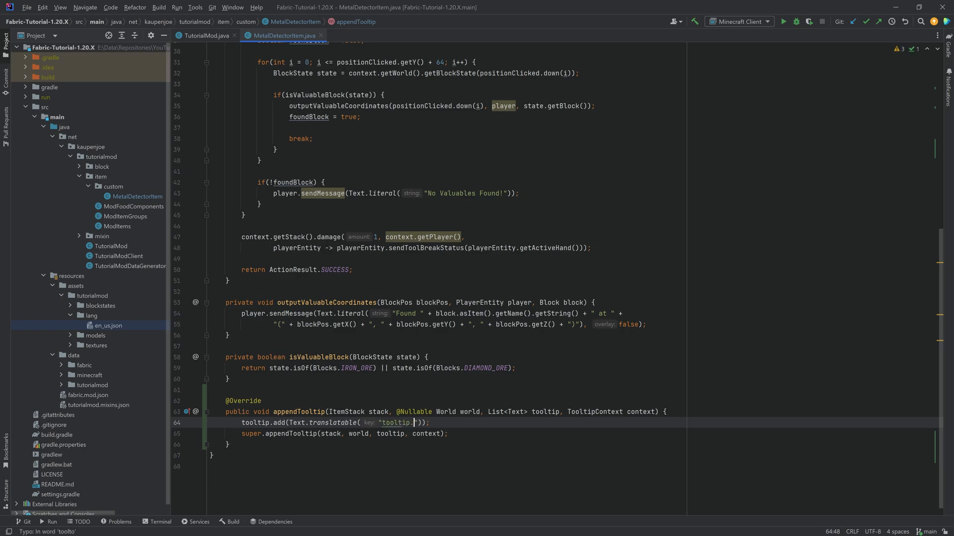
{"action": "type", "text": "tutorialmod.metal_detector"}
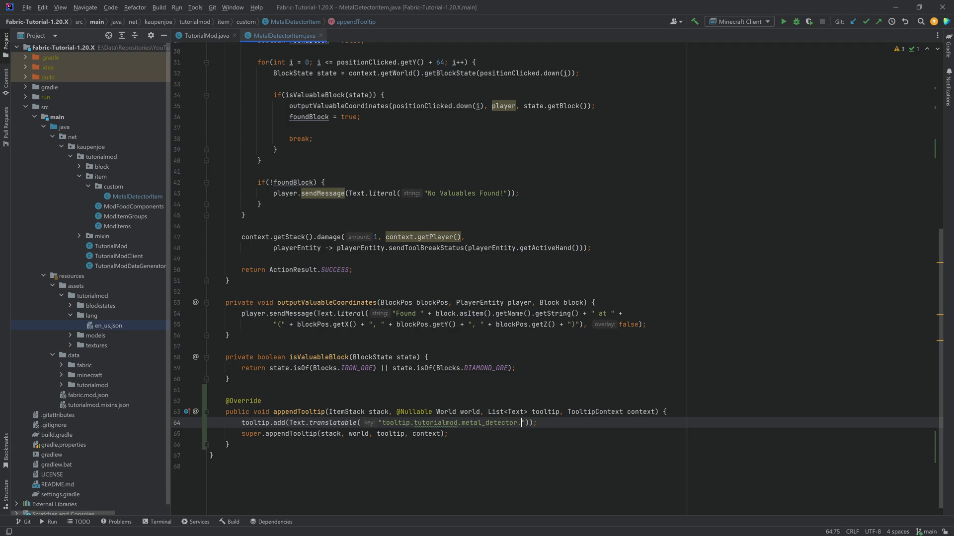
{"action": "type", "text": ".tooltip\": \"\","}
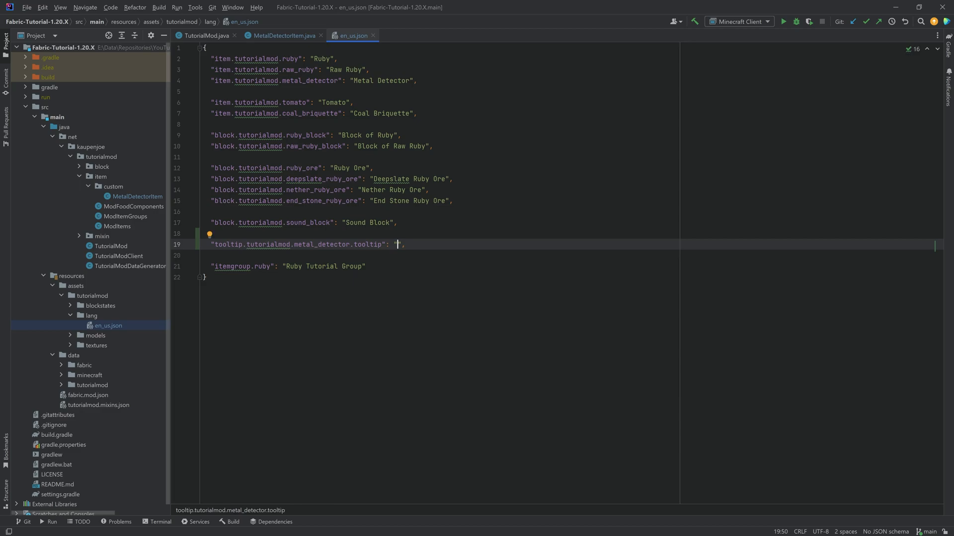
Step: Give the tooltip key the value 'Finds valuables underground', then open SoundBlock
{"action": "type", "text": "Finds"}
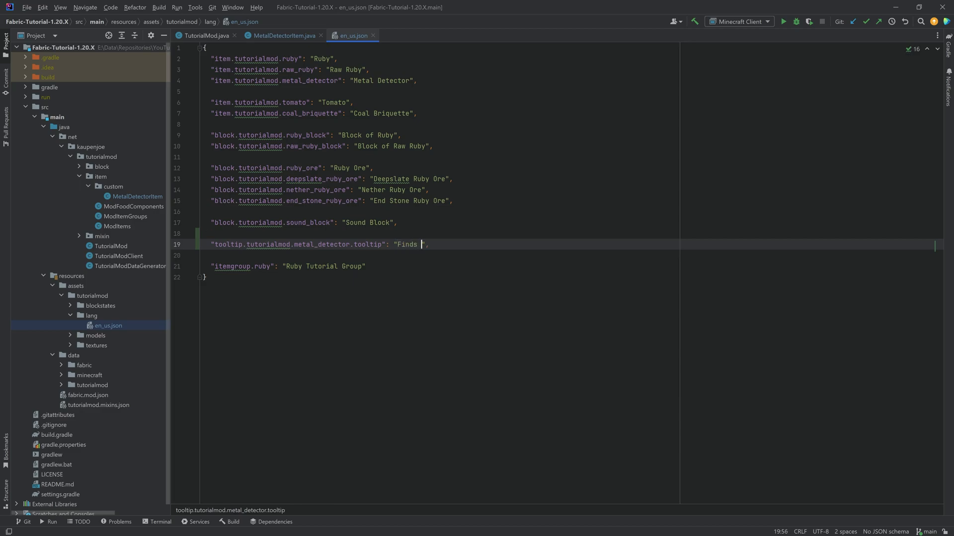
{"action": "type", "text": "valuables underground"}
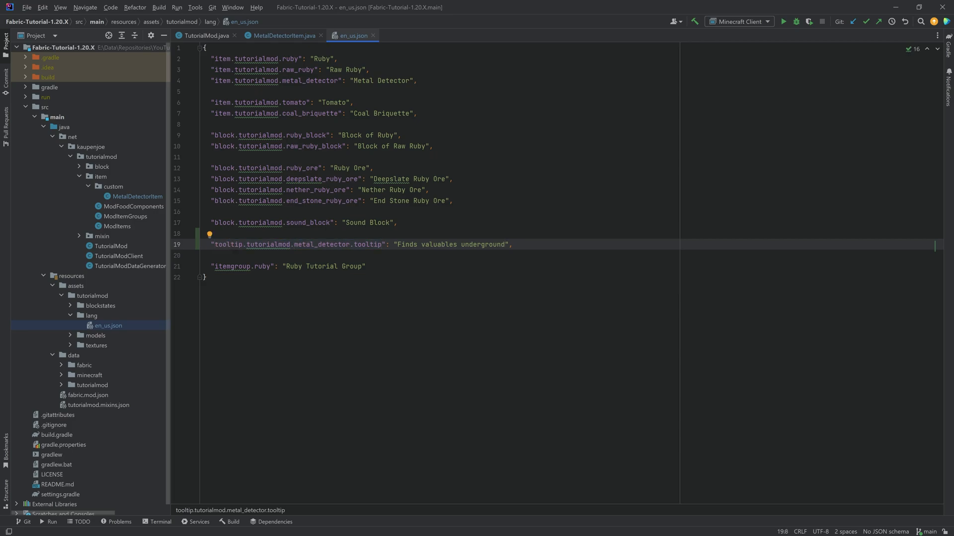
{"action": "left_click", "coordinate": [283, 35]}
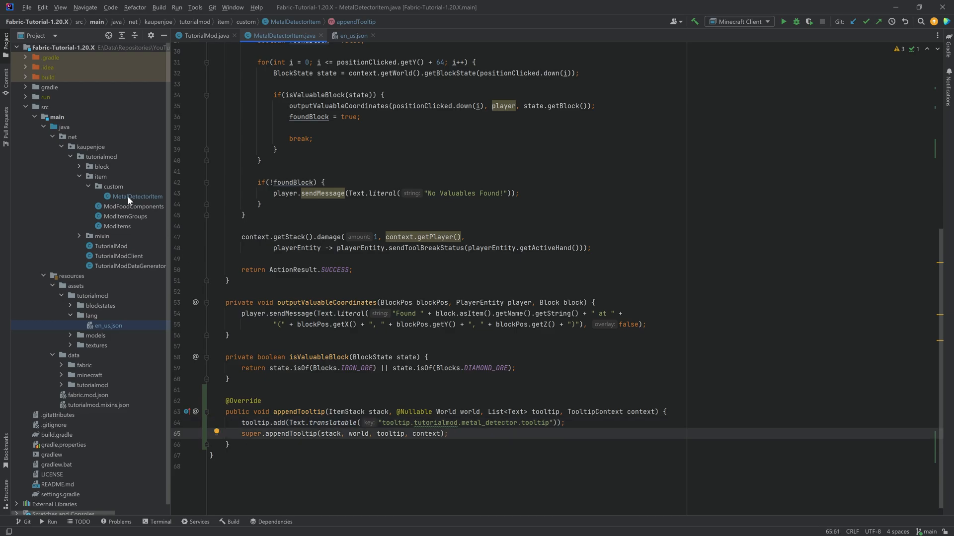
{"action": "left_click", "coordinate": [78, 166]}
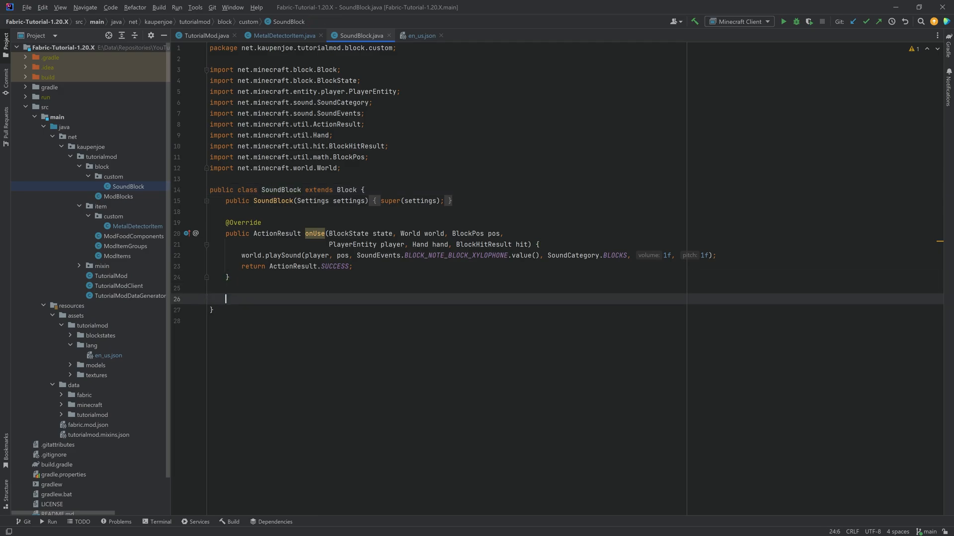
Step: Override appendTooltip in SoundBlock with Text.literal("Makes a sweet sound when right-clicked")
{"action": "type", "text": "ap"}
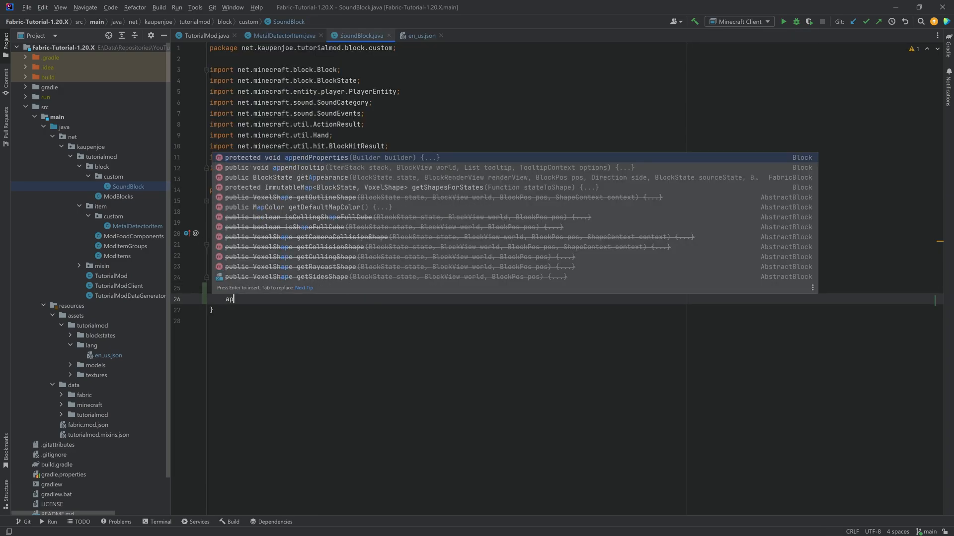
{"action": "key", "text": "Enter"}
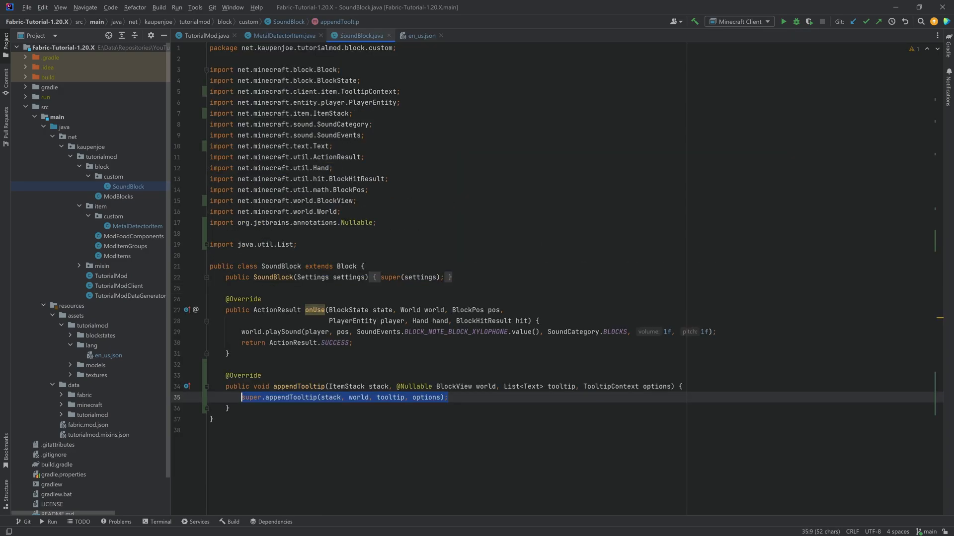
{"action": "type", "text": "tooltip.add(Text.literal(\"\"));"}
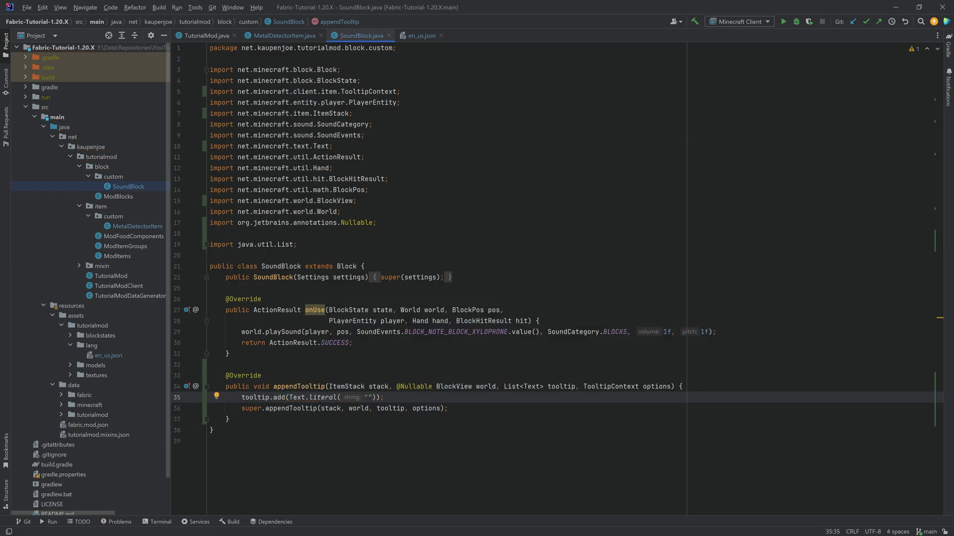
{"action": "left_click", "coordinate": [281, 35]}
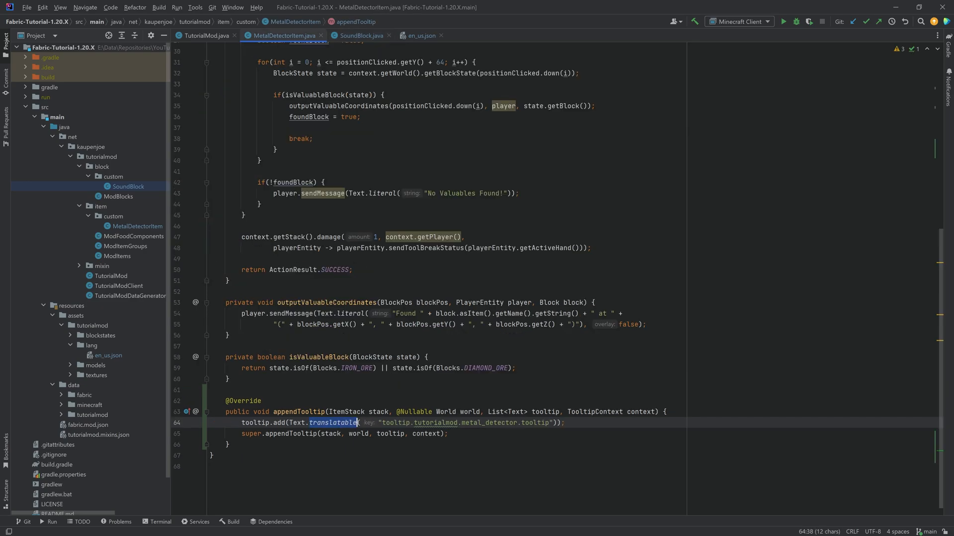
{"action": "left_click", "coordinate": [359, 35]}
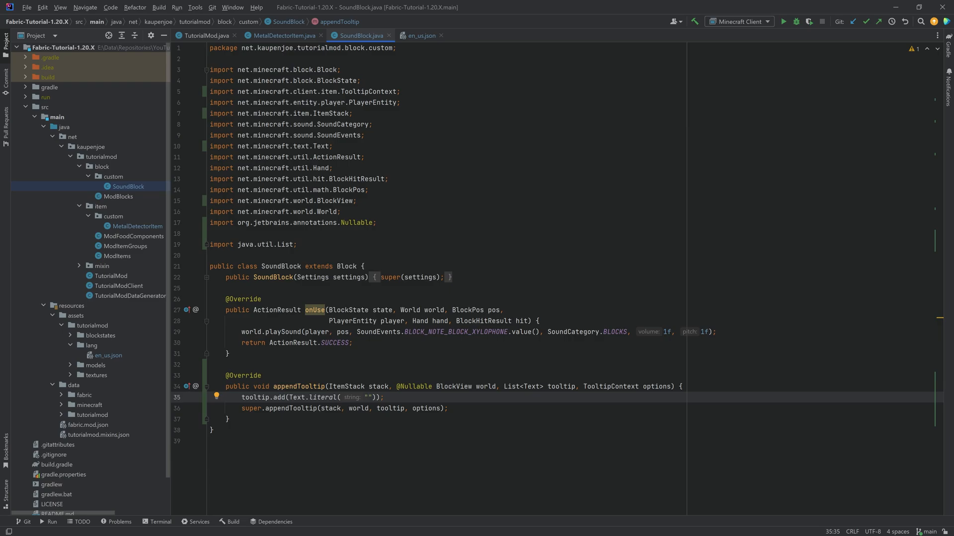
{"action": "type", "text": "Makes a sweet sound when right-clicked"}
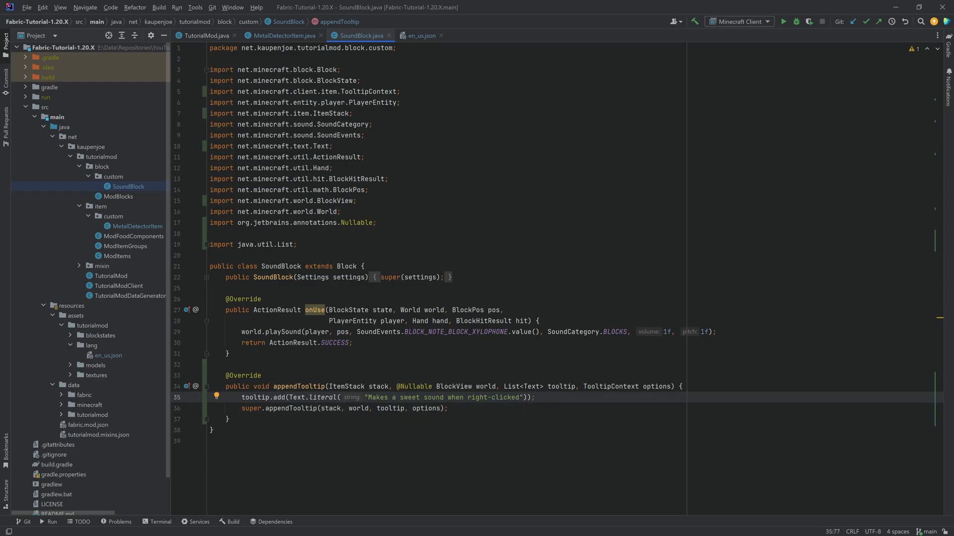
{"action": "left_click", "coordinate": [283, 35]}
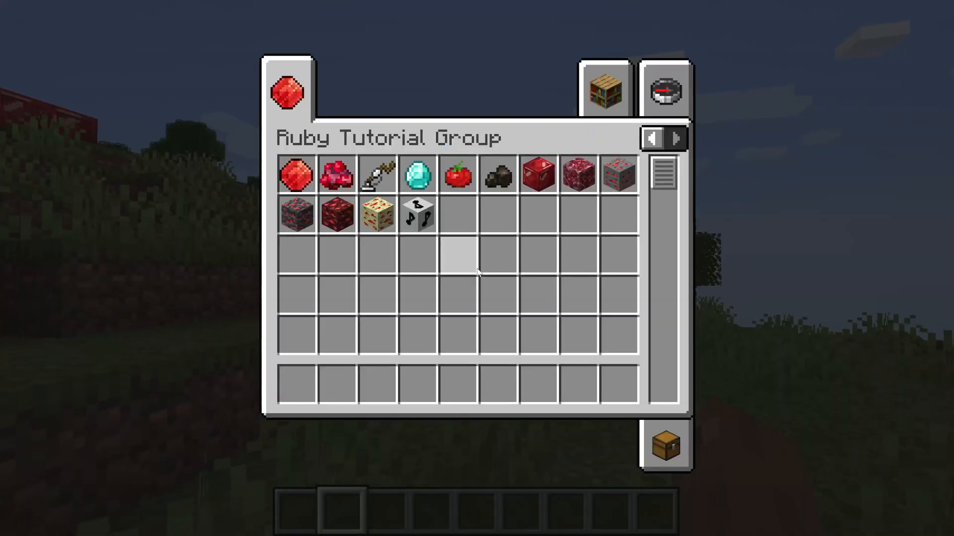
{"action": "mouse_move", "coordinate": [378, 105]}
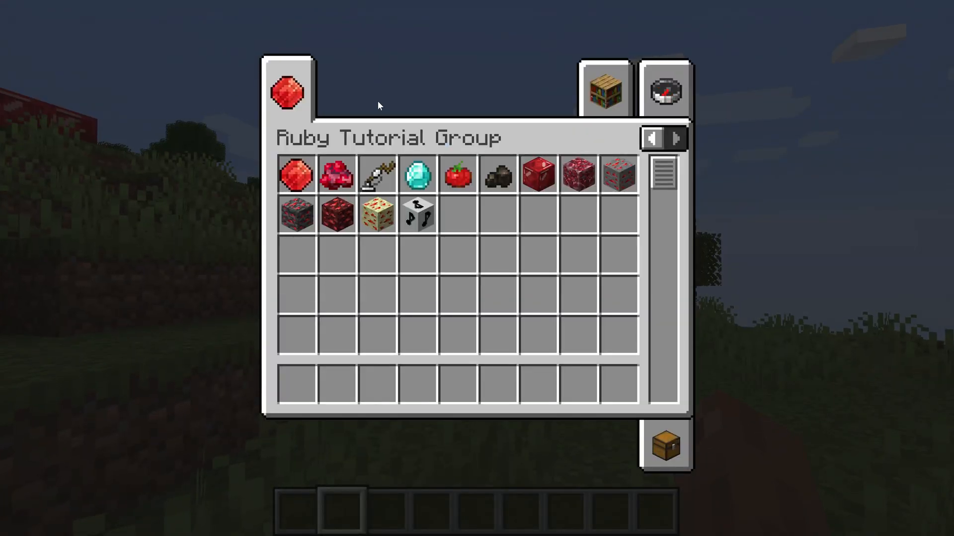